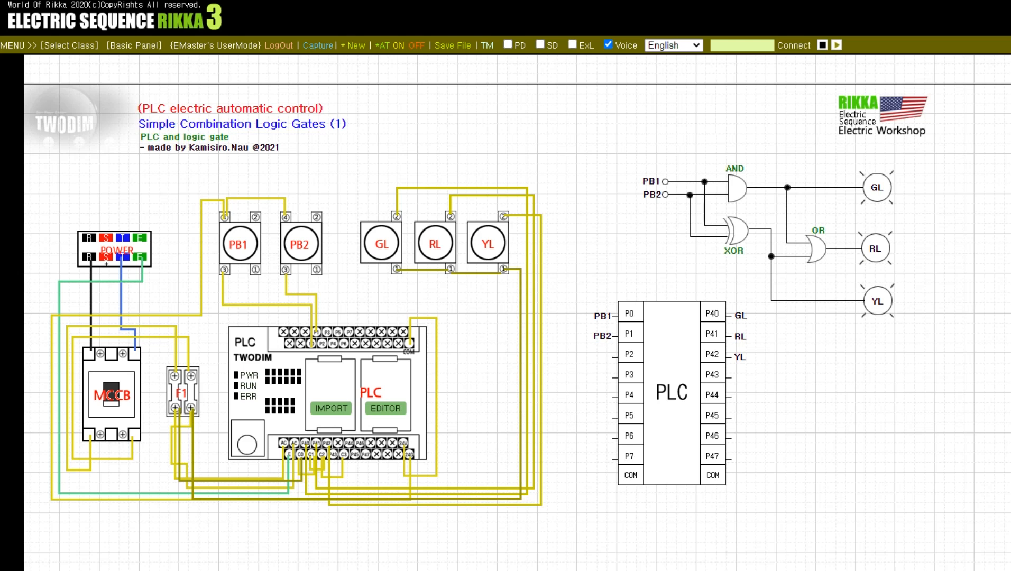
Open the PLC ladder editor and scroll down to END through the AND/XOR/OR rungs.
{"action": "left_click", "coordinate": [385, 408]}
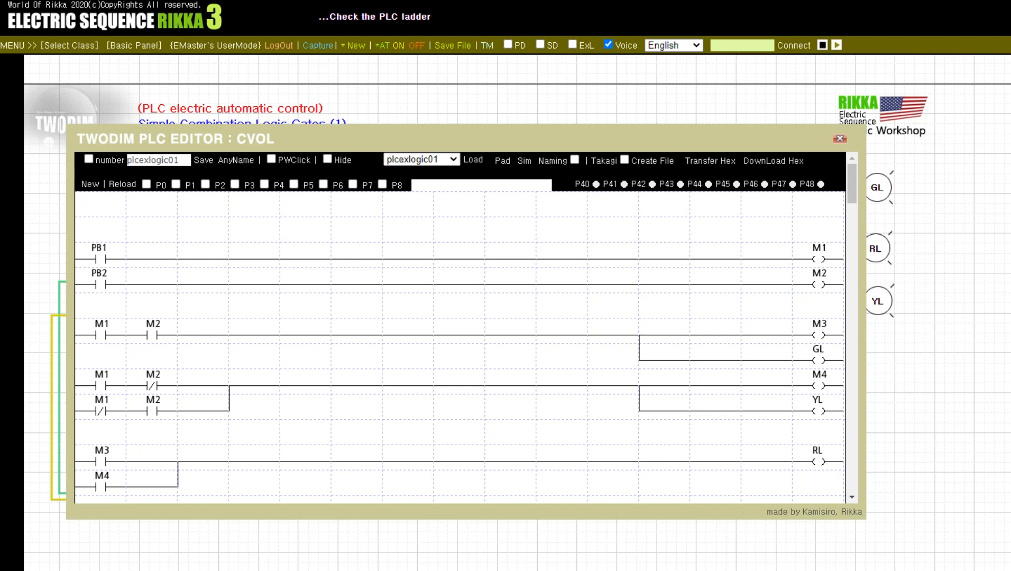
{"action": "scroll", "scroll_direction": "down", "scroll_amount": 3}
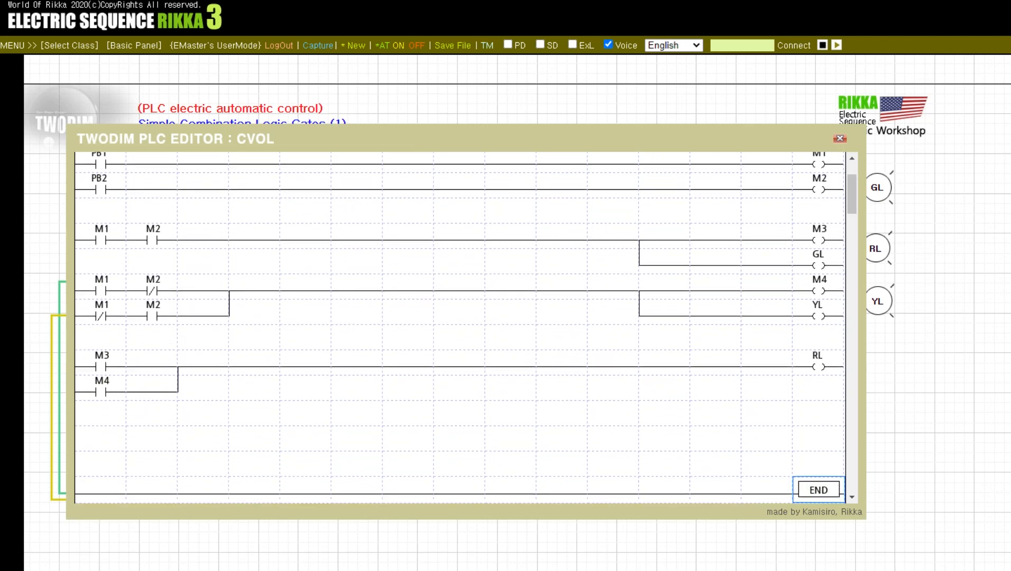
{"action": "scroll", "scroll_direction": "down", "scroll_amount": 3}
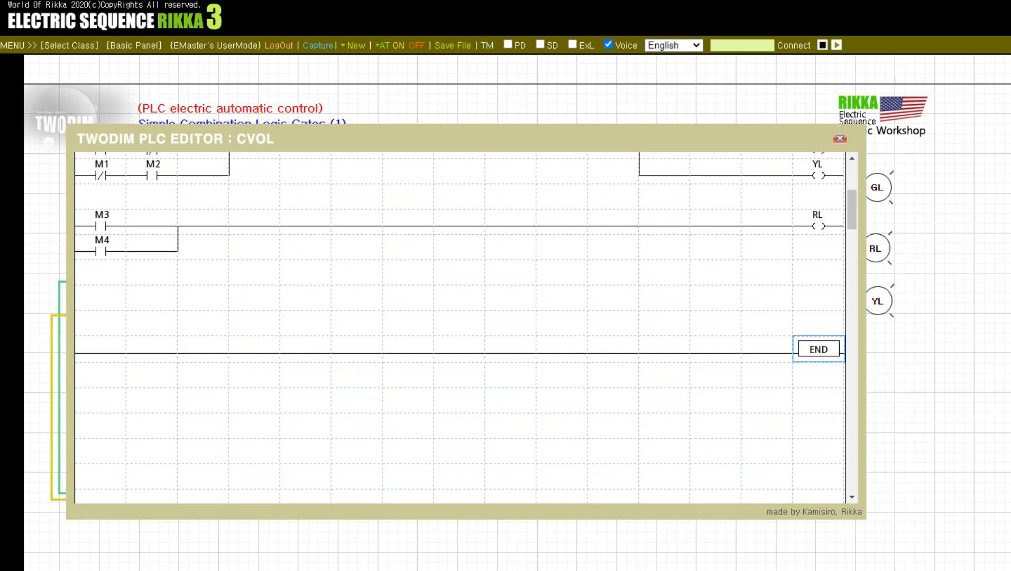
{"action": "scroll", "scroll_direction": "down", "scroll_amount": 3}
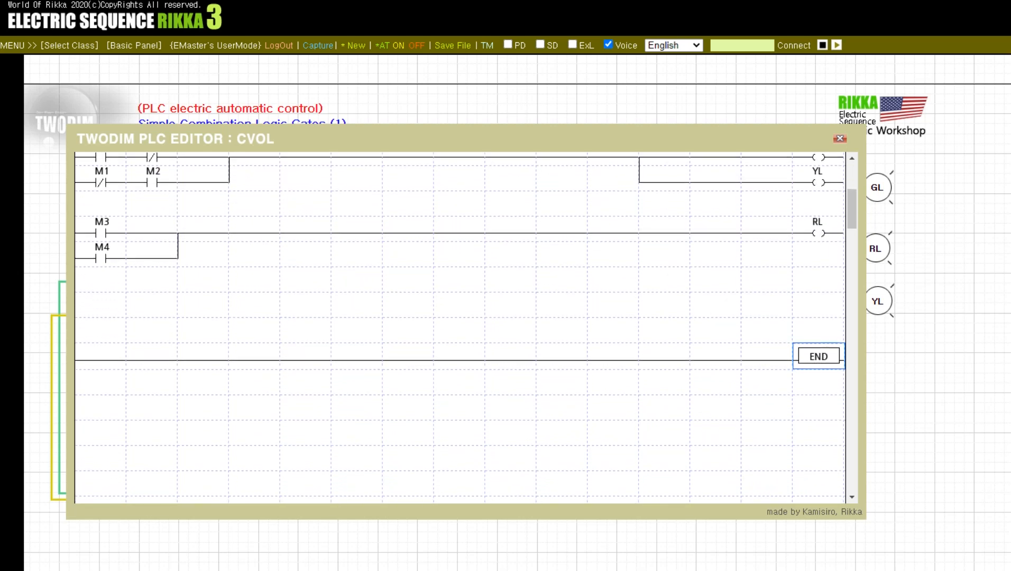
{"action": "scroll", "scroll_direction": "down", "scroll_amount": 3}
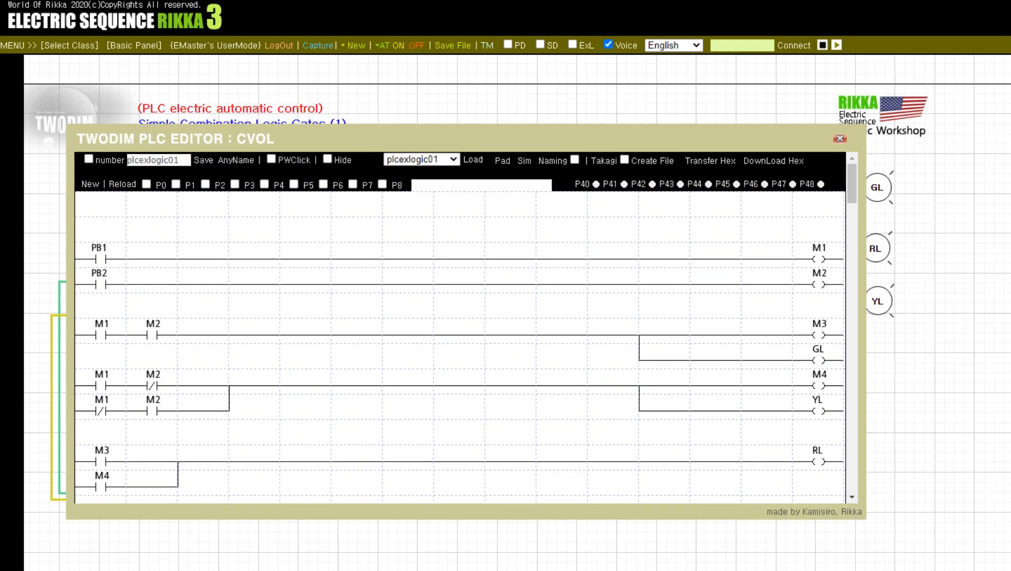
Enable PWClick, toggle the P0/P1 inputs between PB2 and PB1, then close the editor.
{"action": "left_click", "coordinate": [271, 159]}
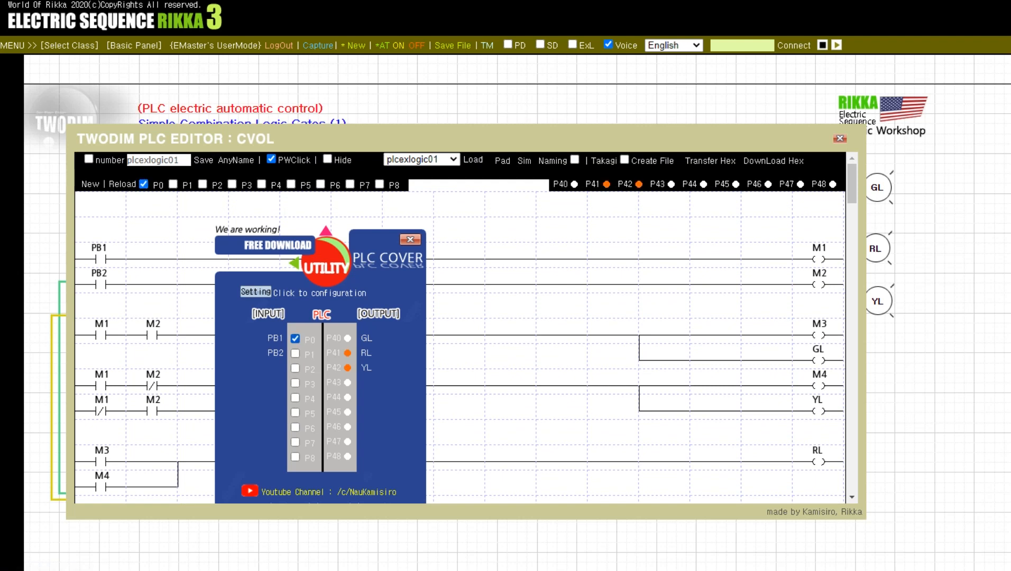
{"action": "left_click", "coordinate": [295, 353]}
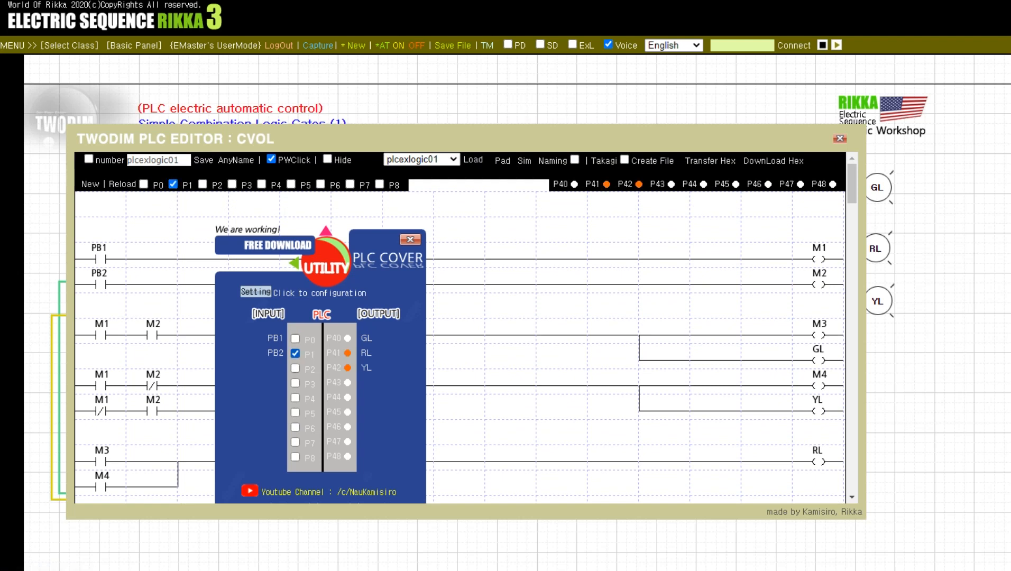
{"action": "left_click", "coordinate": [296, 339]}
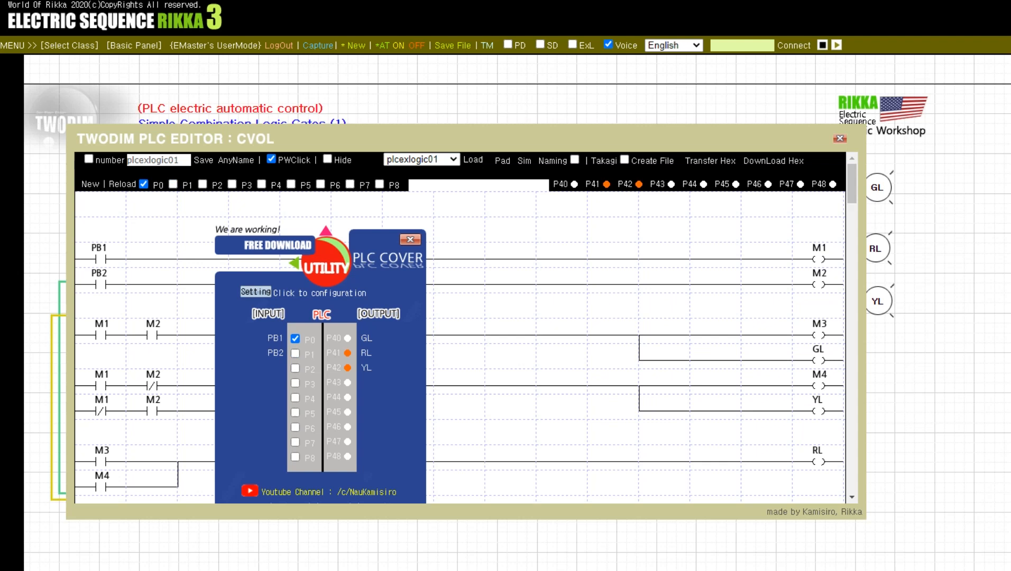
{"action": "left_click", "coordinate": [295, 353]}
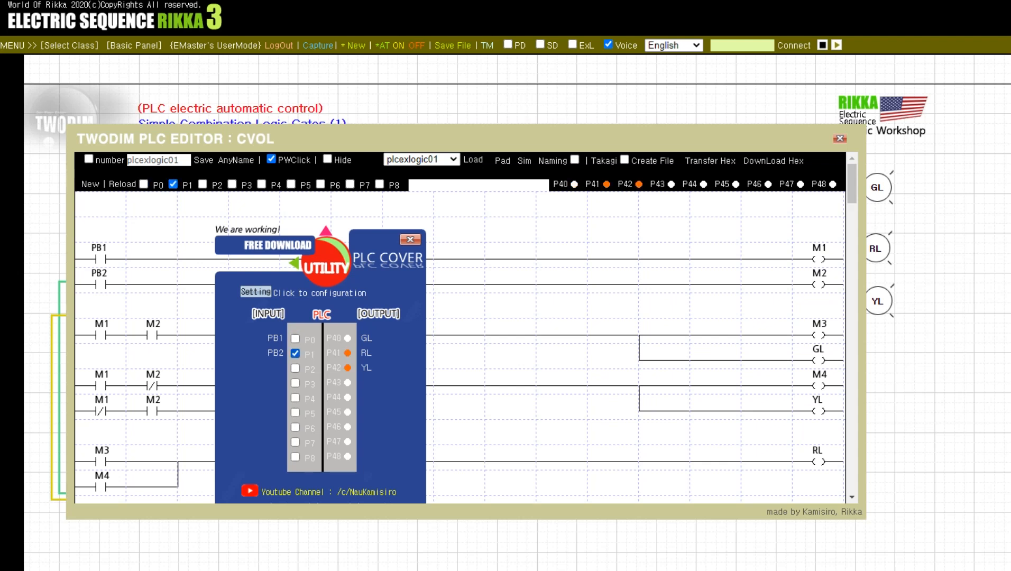
{"action": "left_click", "coordinate": [295, 337]}
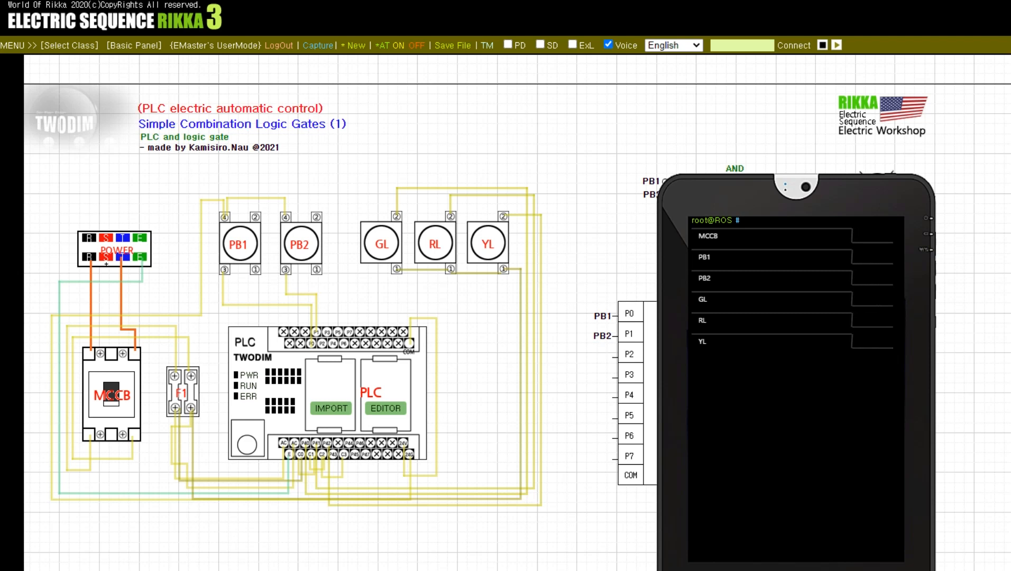
Switch on the MCCB and press the pushbuttons so PB1 lights RL and YL.
{"action": "left_click", "coordinate": [111, 395]}
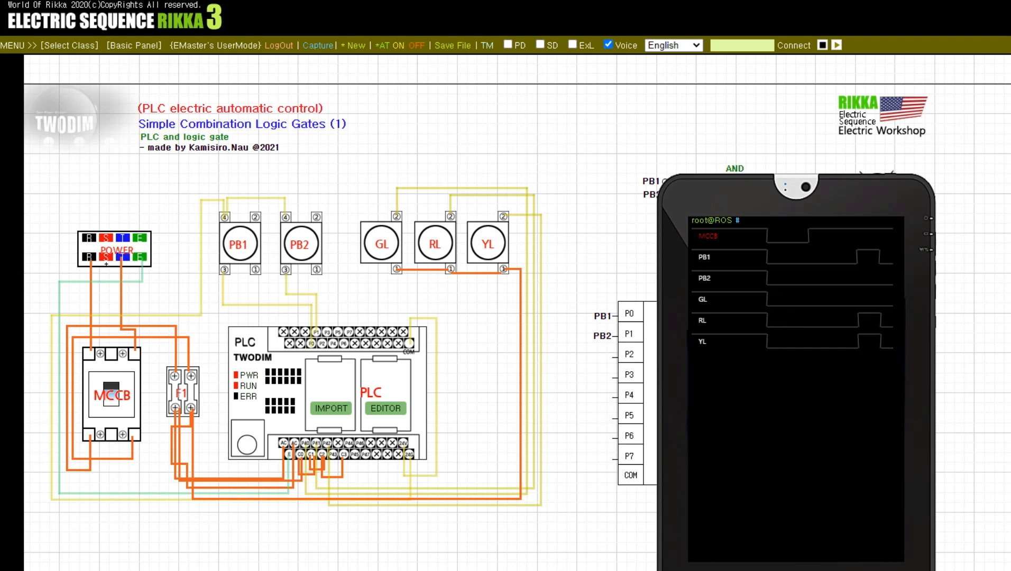
{"action": "left_click", "coordinate": [300, 244]}
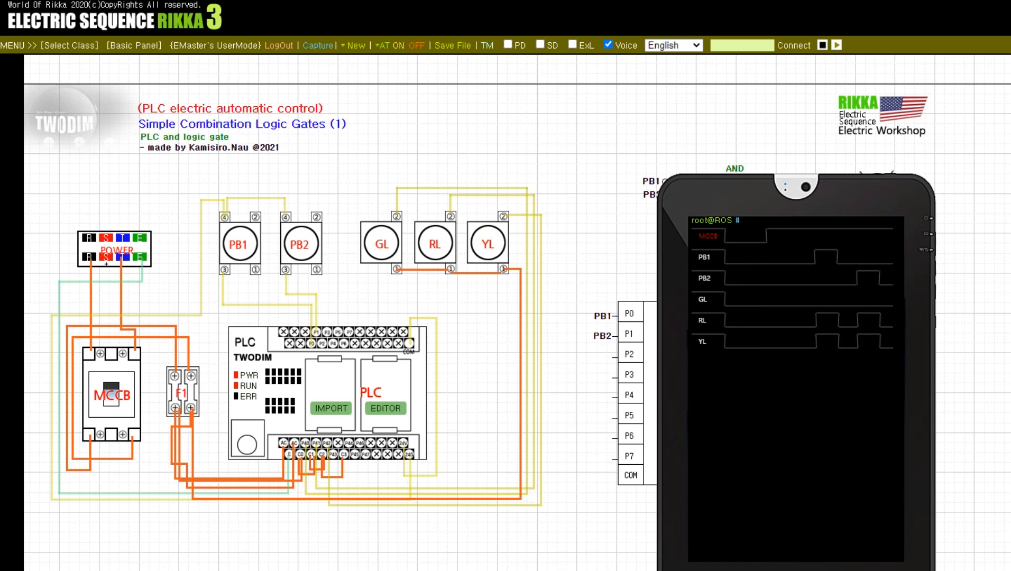
{"action": "left_click", "coordinate": [239, 243]}
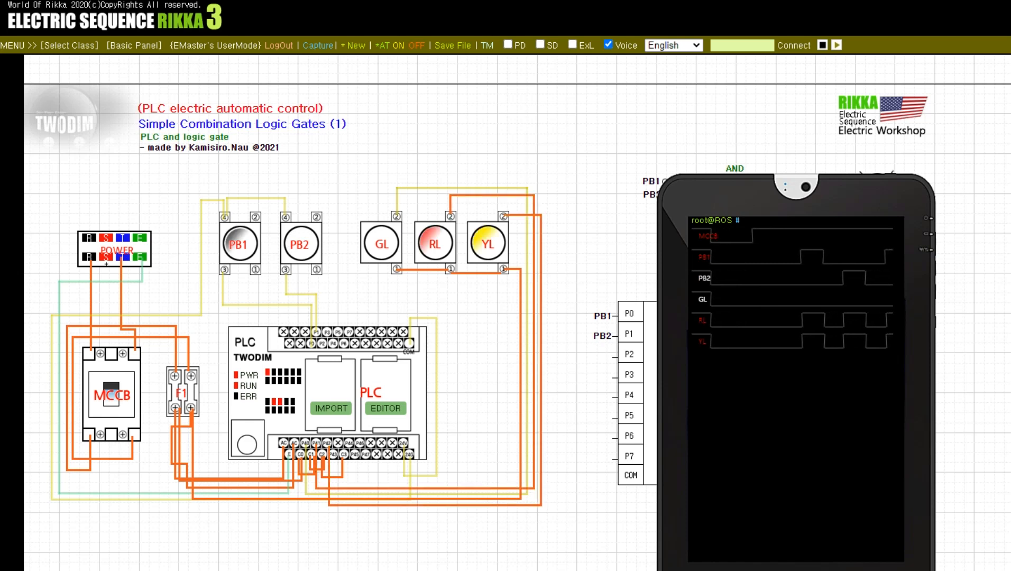